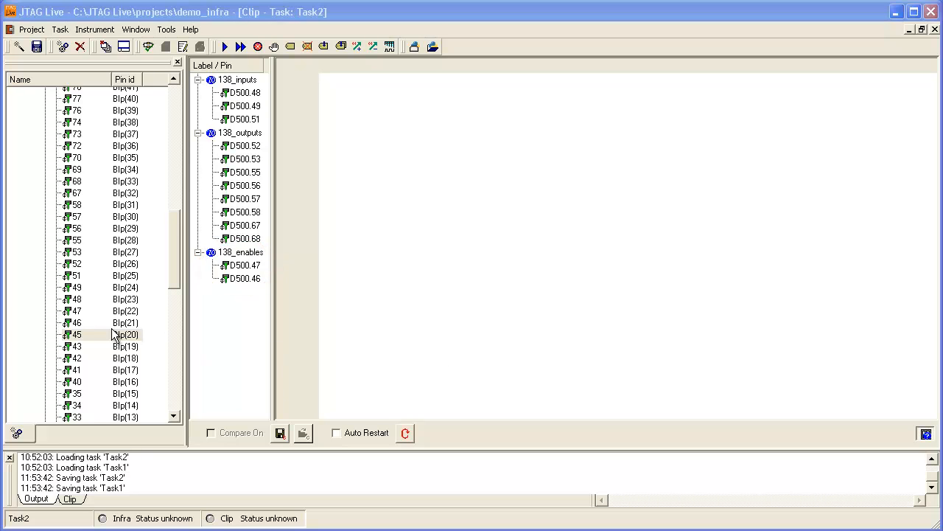
# Step: Add pin D500.45 to the 138_enables group so it holds three pins
pyautogui.click(77, 334)
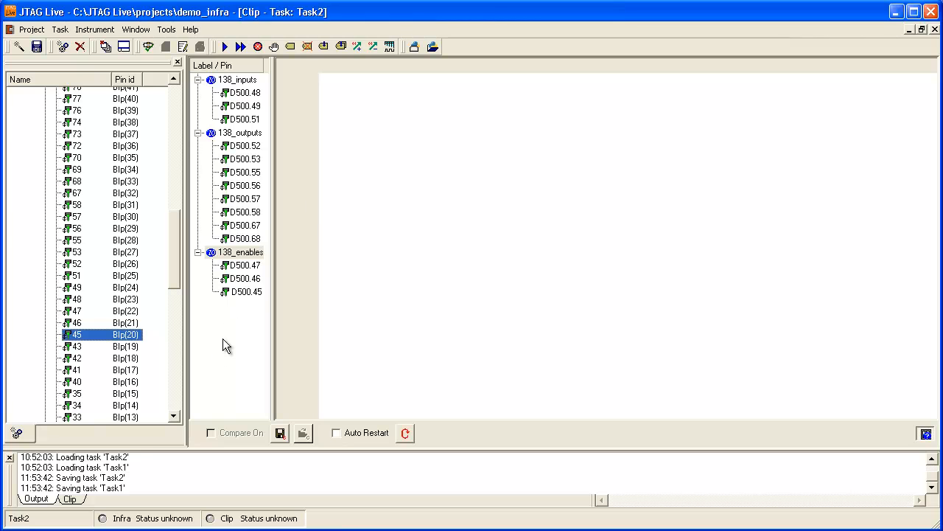
# Step: Add the 138_outputs, 138_inputs and 138_enables groups as clip columns with a first vector 01111111, 000, 100
pyautogui.rightClick(227, 345)
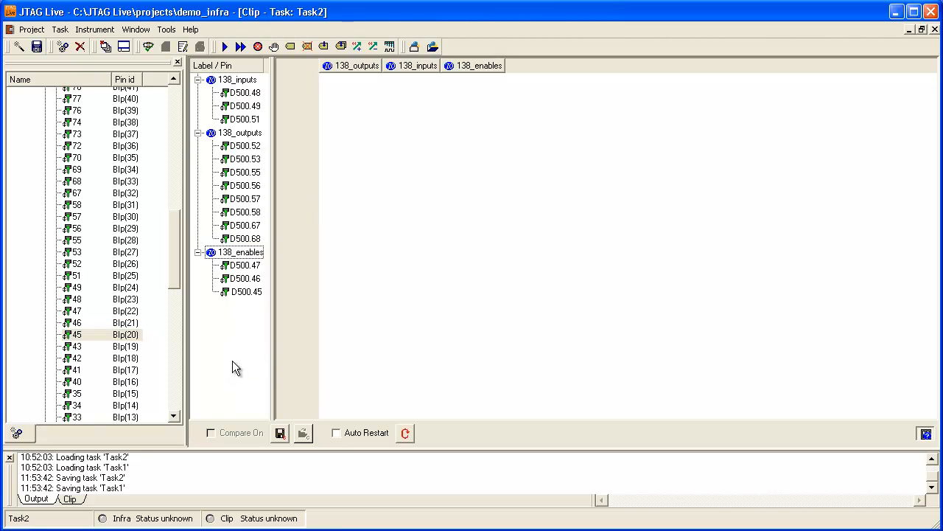
pyautogui.moveTo(360, 133)
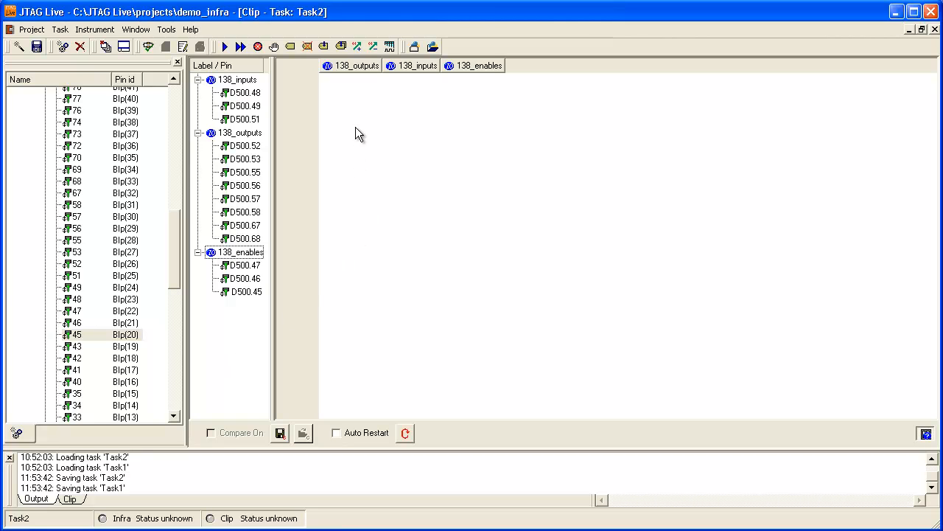
pyautogui.rightClick(357, 132)
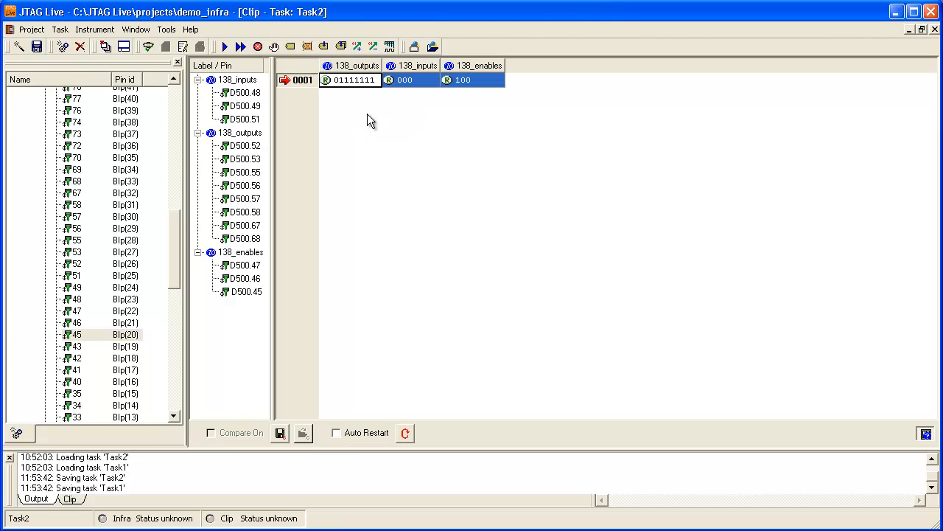
pyautogui.moveTo(369, 120)
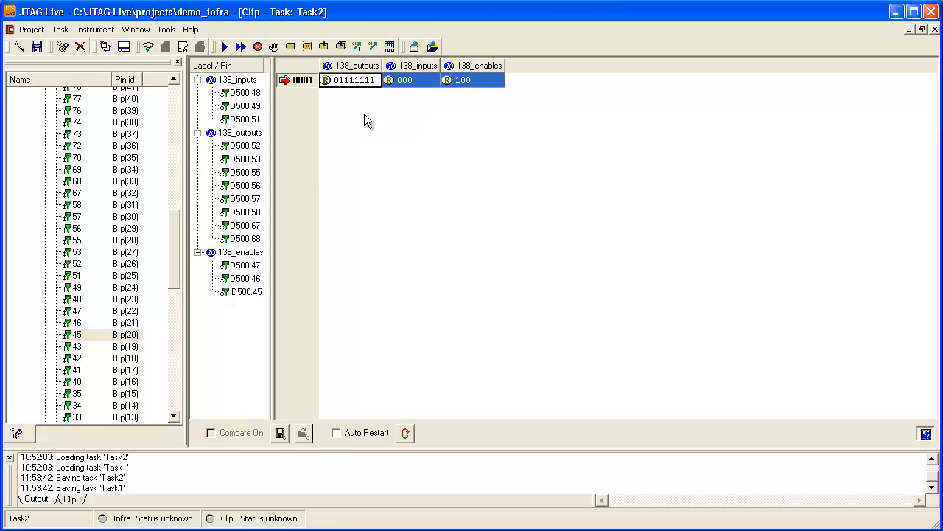
pyautogui.moveTo(327, 95)
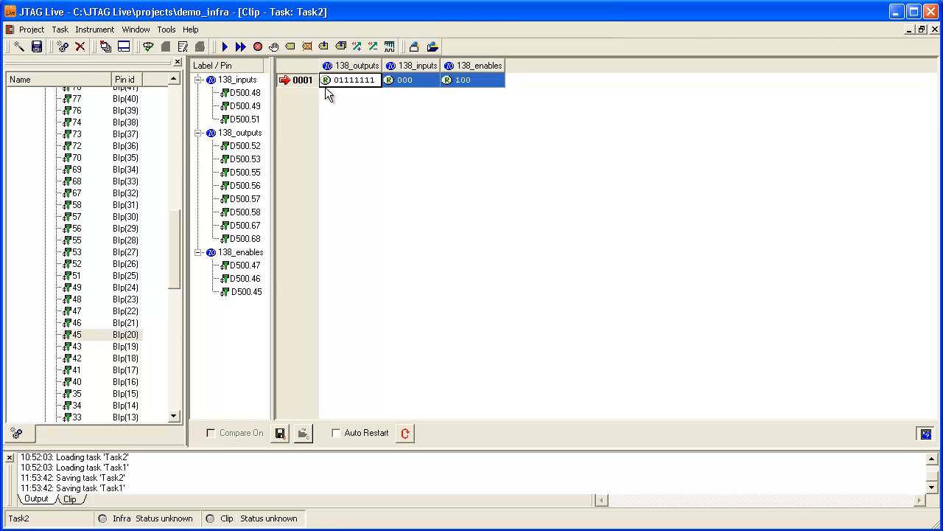
pyautogui.moveTo(333, 89)
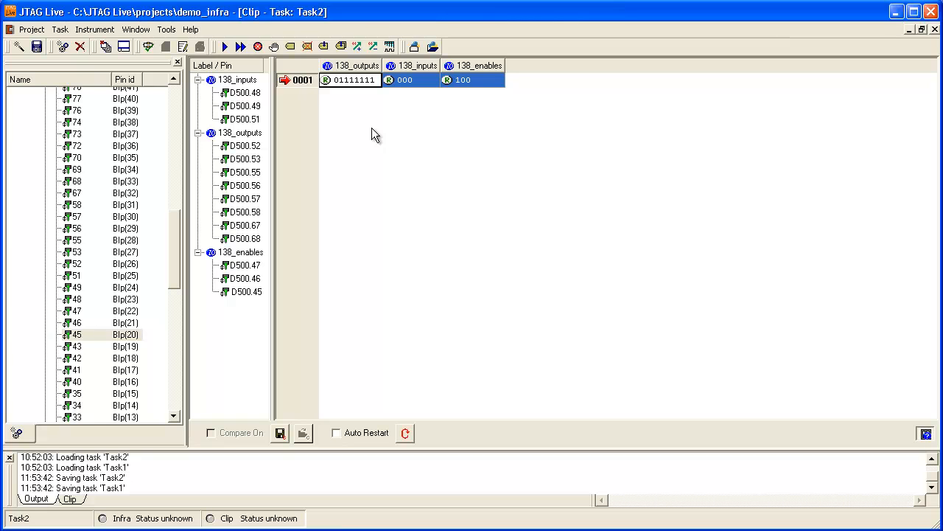
pyautogui.moveTo(411, 96)
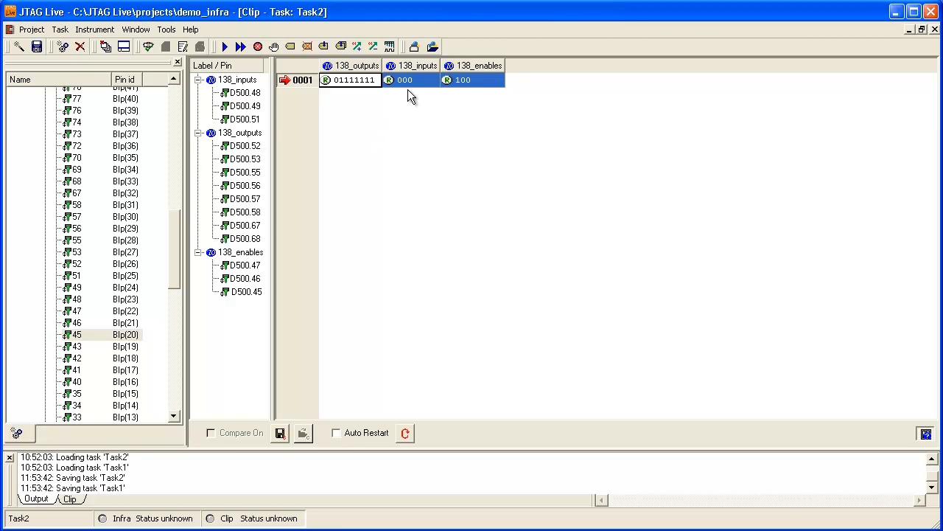
pyautogui.moveTo(416, 103)
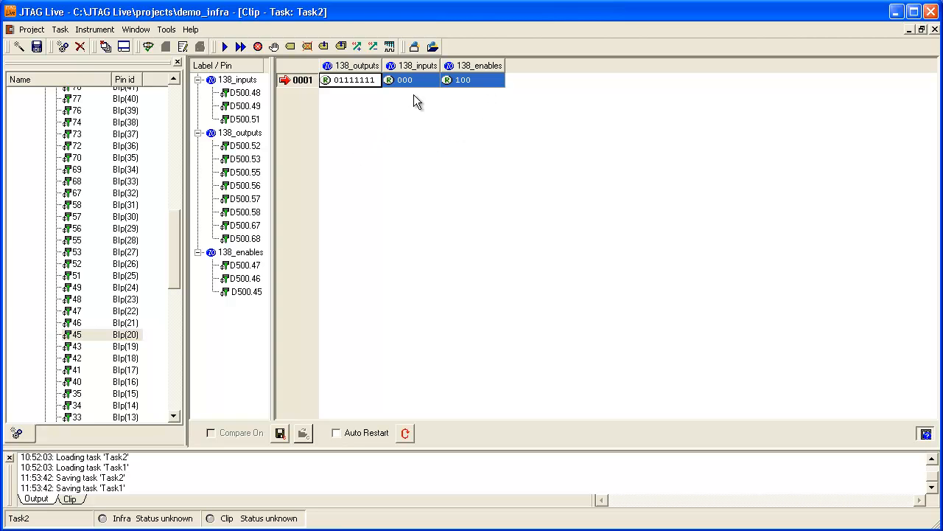
# Step: Make the 138_inputs and 138_enables columns Set All Write so they are driven in every vector
pyautogui.rightClick(413, 65)
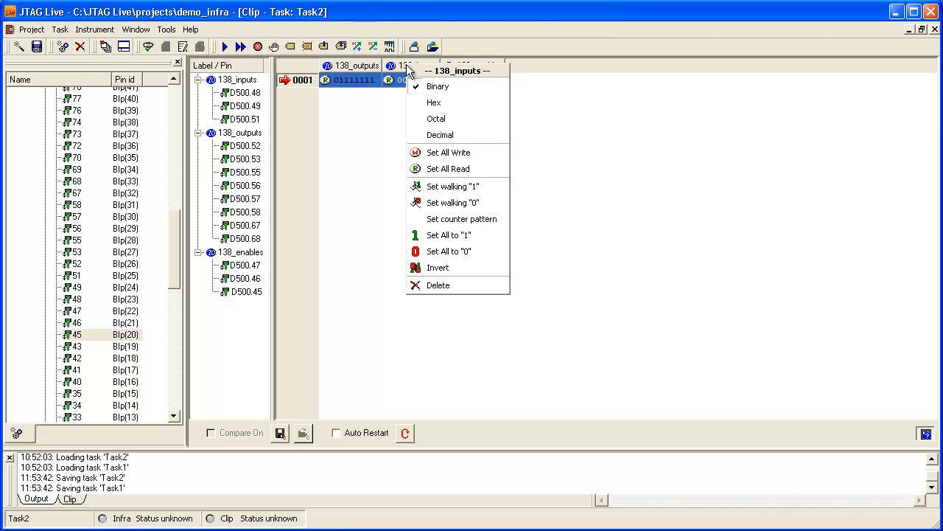
pyautogui.moveTo(448, 152)
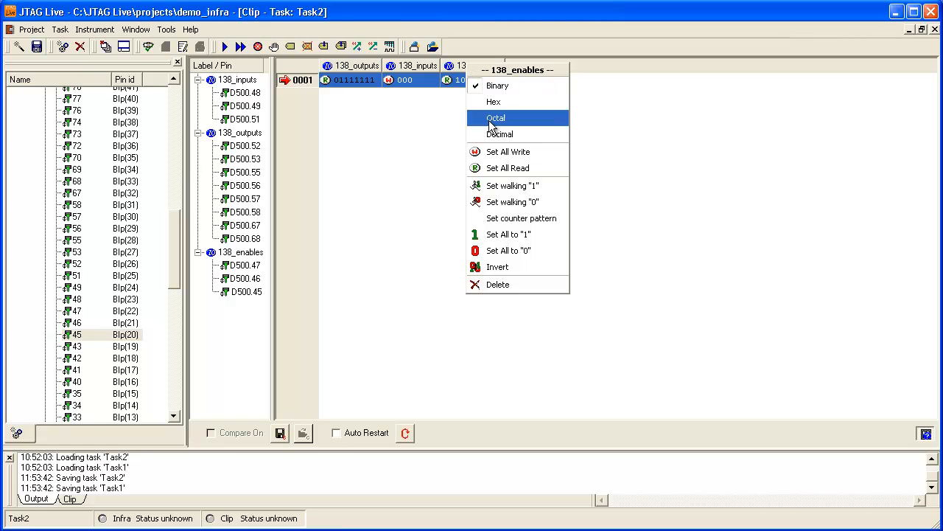
pyautogui.click(495, 118)
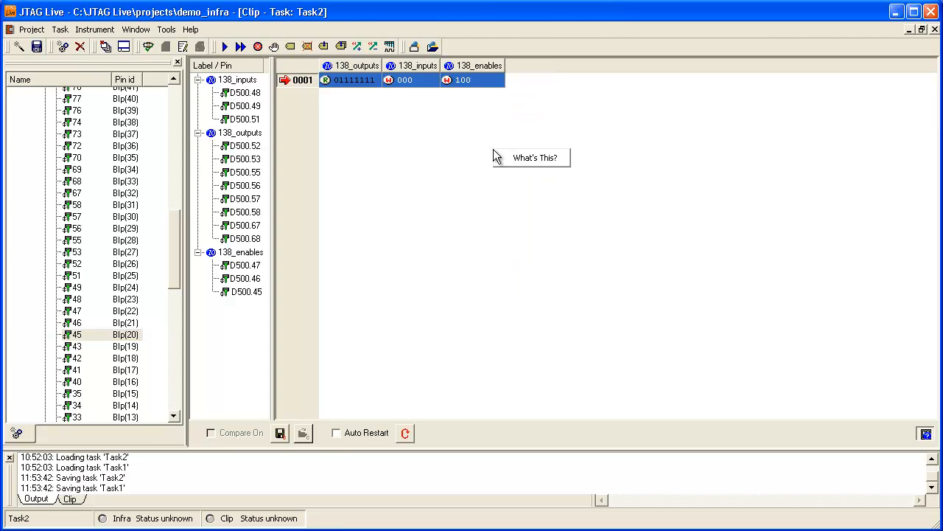
pyautogui.moveTo(496, 154)
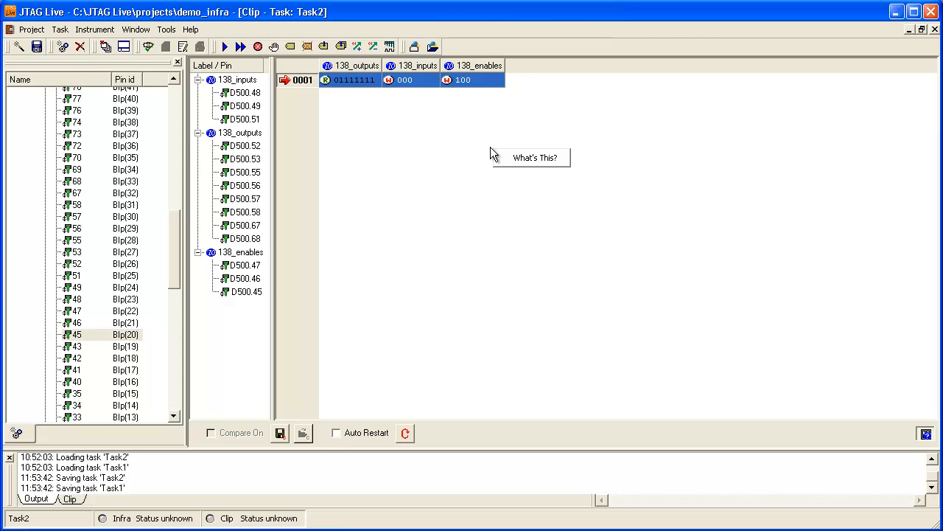
pyautogui.moveTo(413, 144)
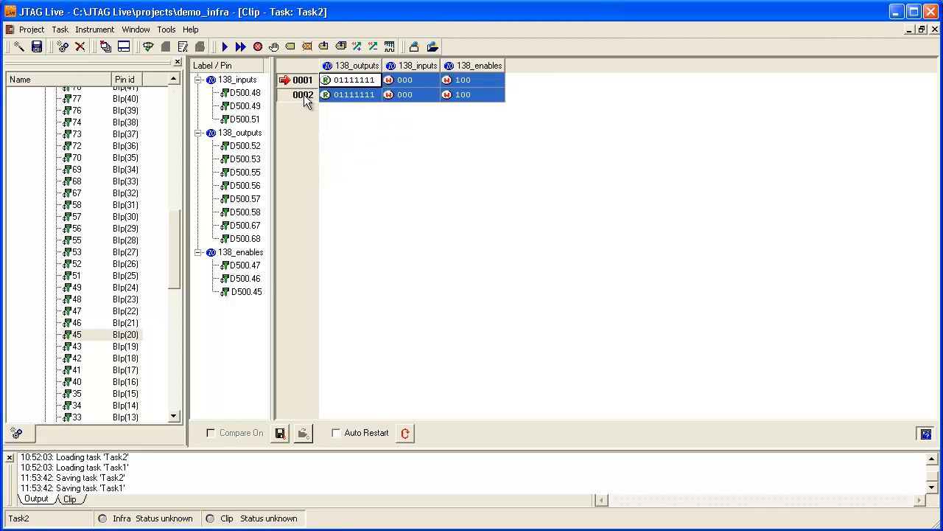
# Step: Copy and paste the vector row until the clip holds eight identical 01111111, 000, 100 vectors
pyautogui.rightClick(304, 94)
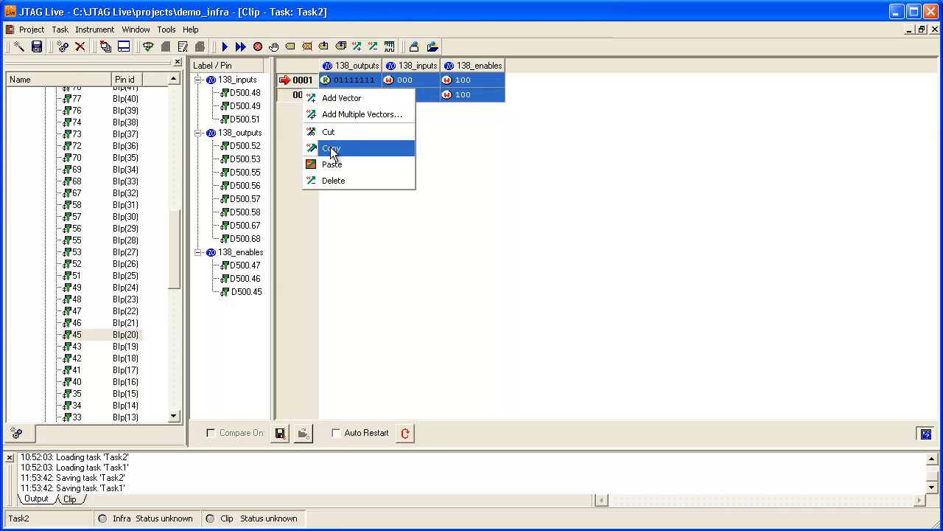
pyautogui.moveTo(334, 168)
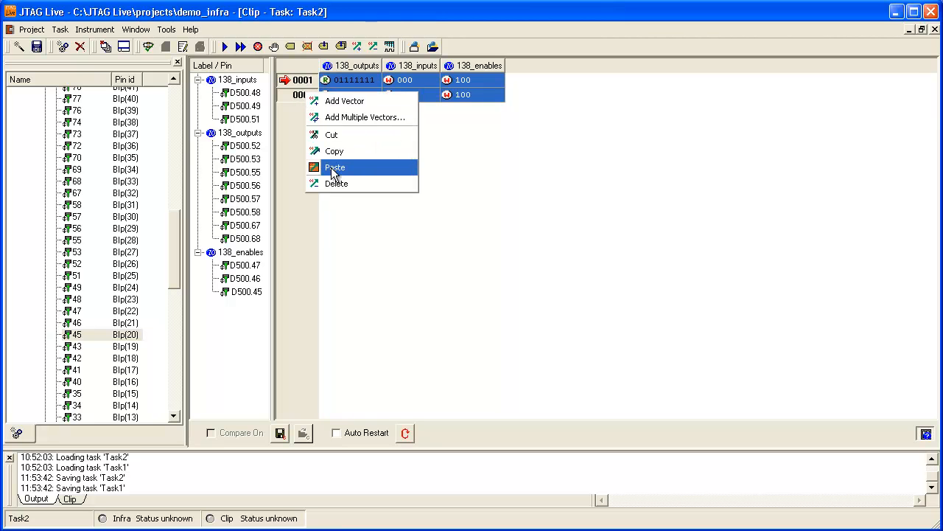
pyautogui.click(335, 168)
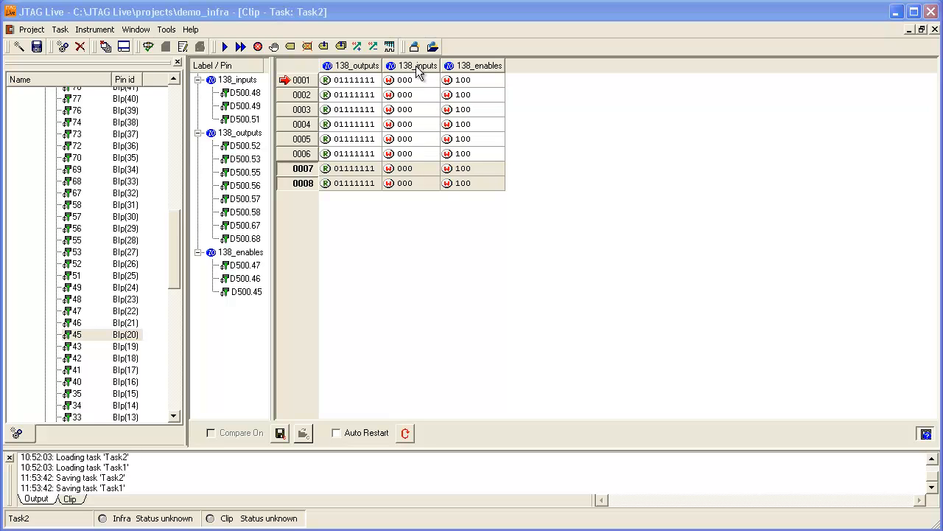
# Step: Apply a 000–111 counter pattern to 138_inputs and run Continuous Single Step, capturing walking-zero outputs
pyautogui.rightClick(419, 65)
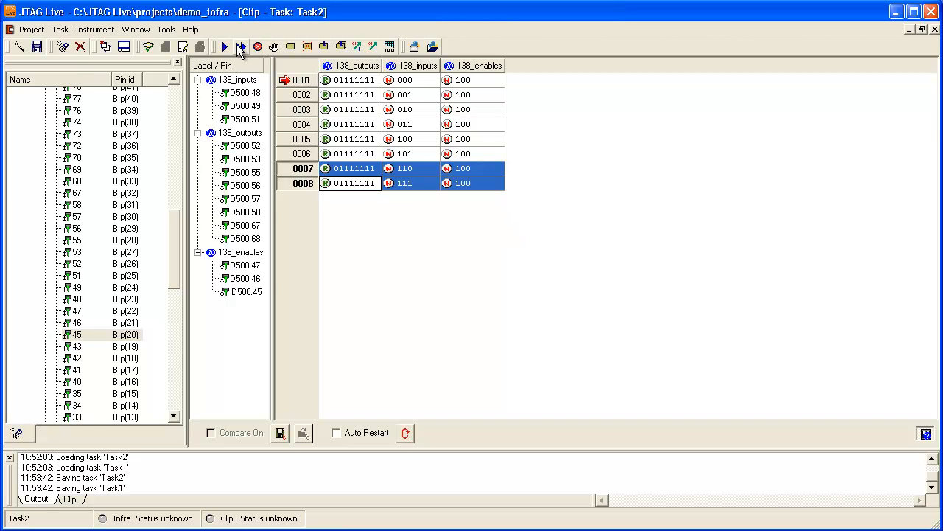
pyautogui.click(239, 47)
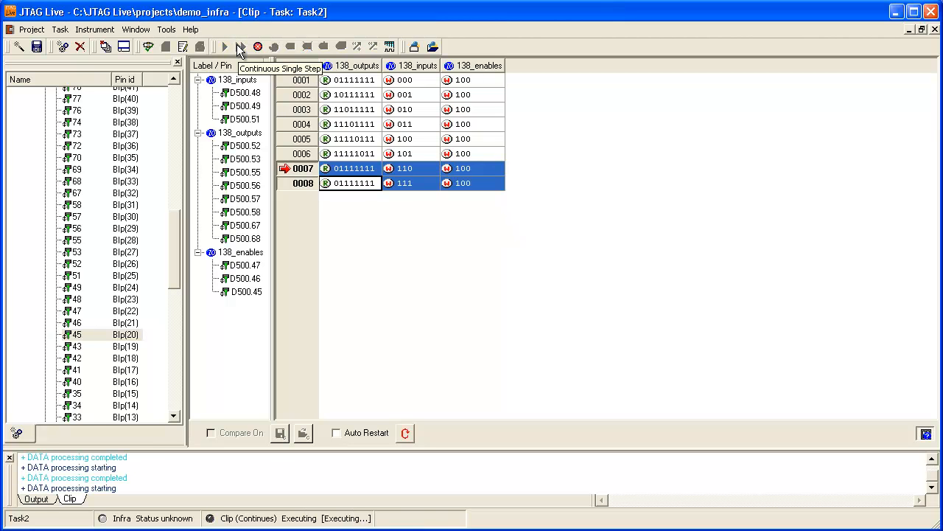
pyautogui.click(239, 47)
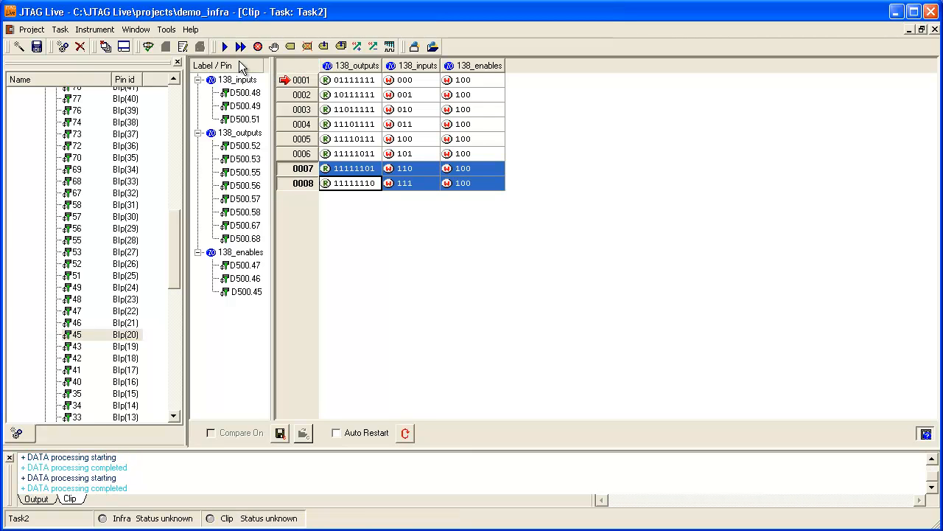